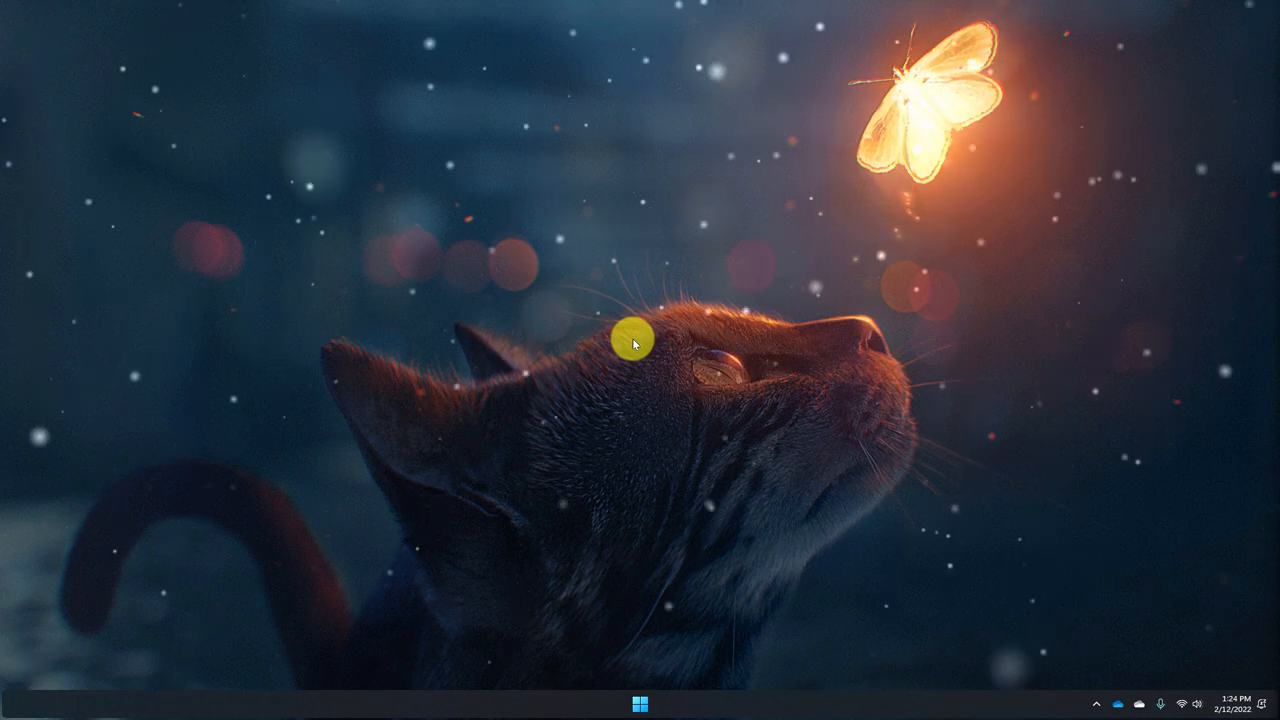
Search the Start menu for 'snipping Tool' and launch the Snipping Tool app.
left_click(639, 705)
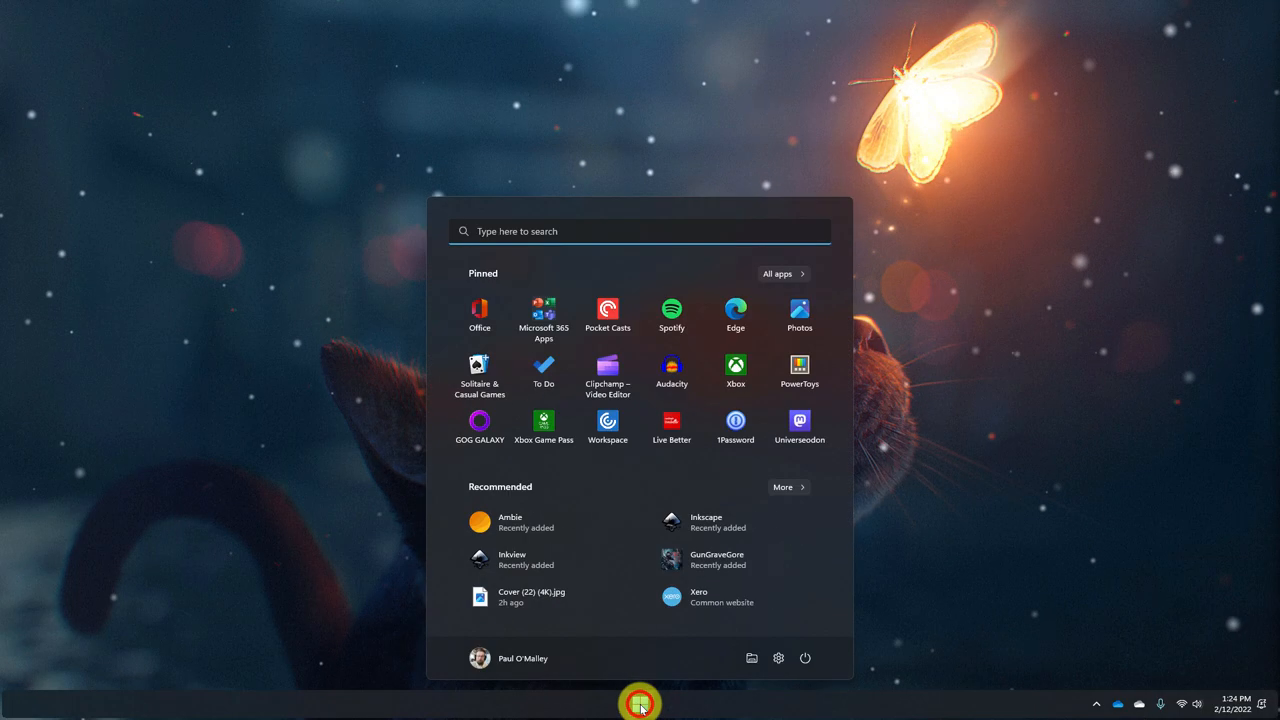
type("Joseph Bell's birthday")
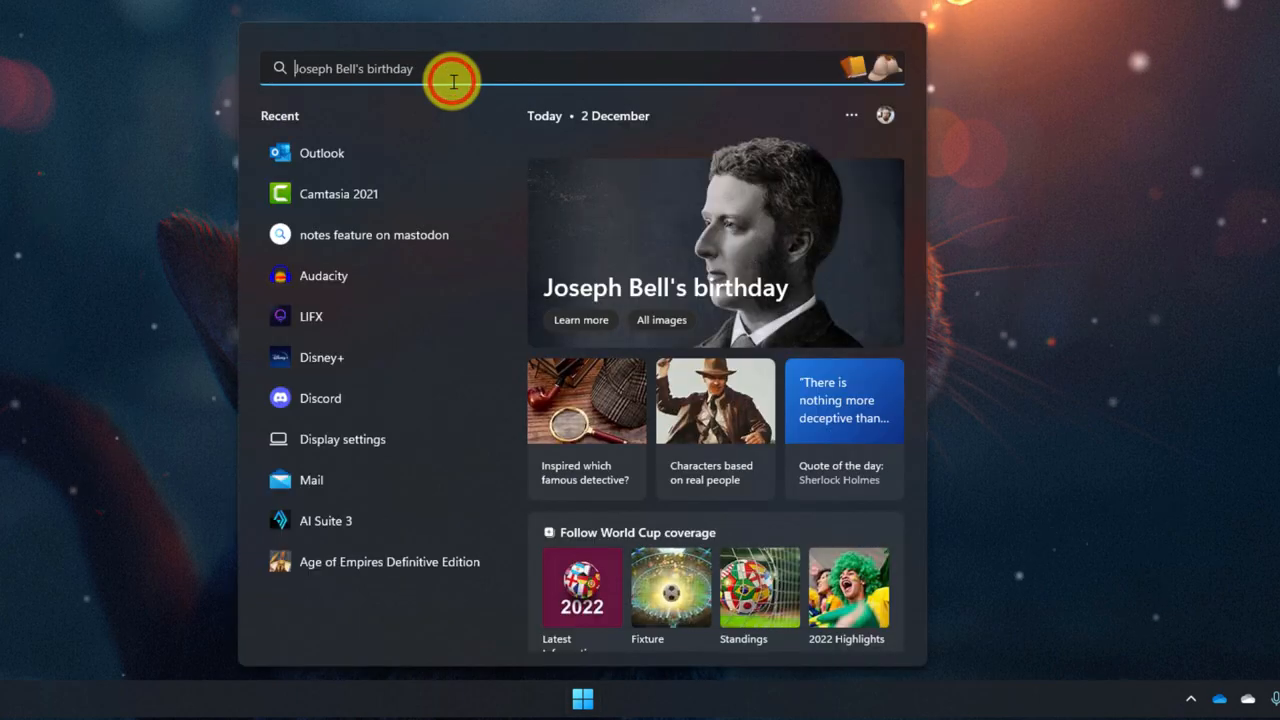
type("snipping Tool")
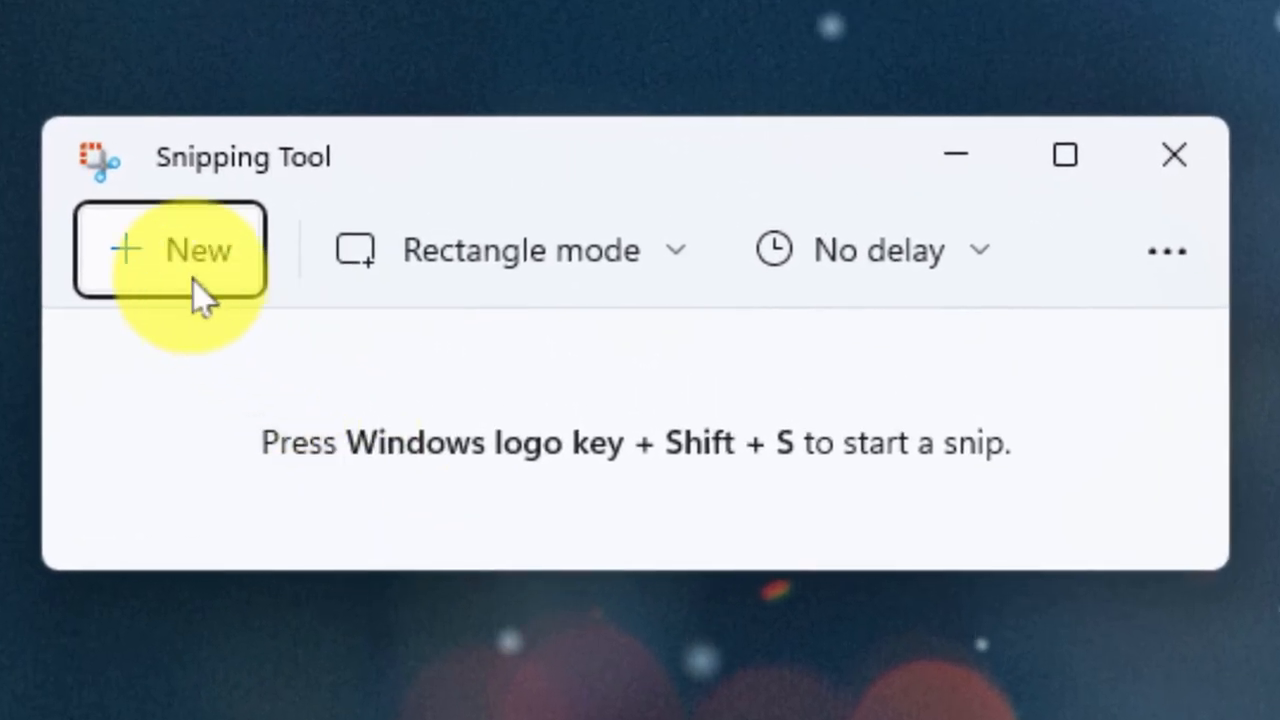
Review the delay choices keeping No delay, then show the See more options list.
left_click(170, 250)
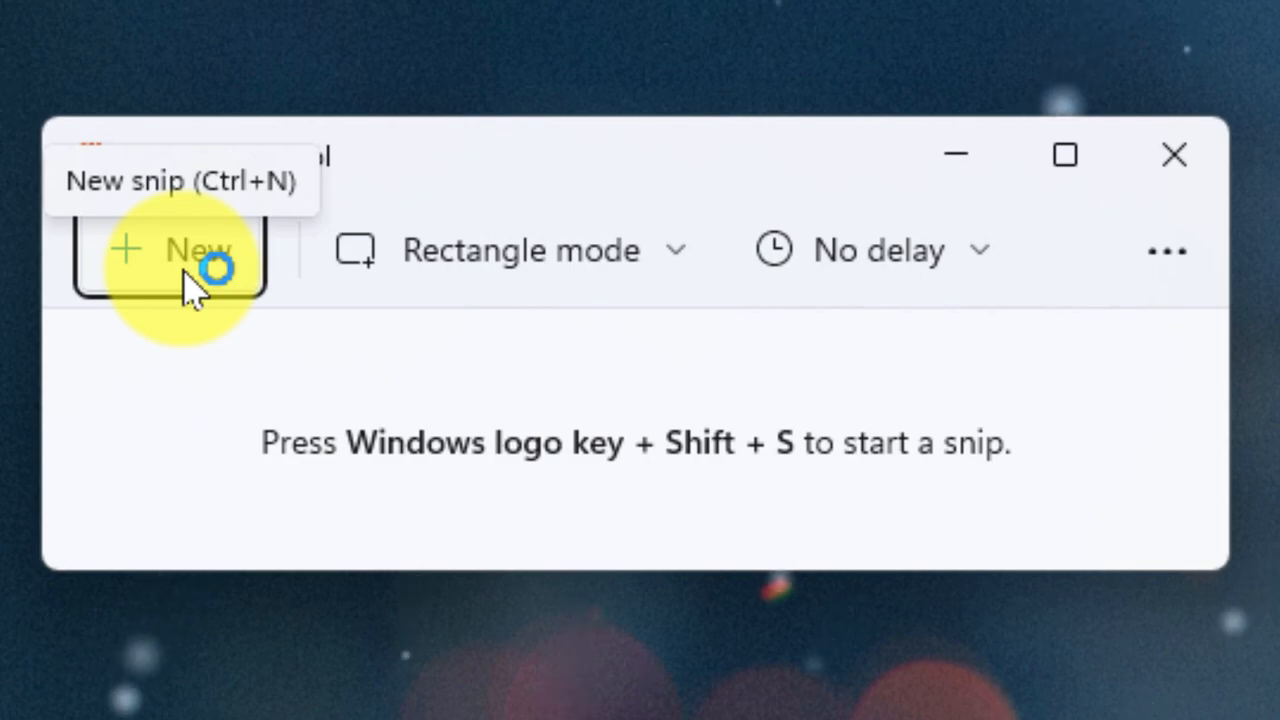
mouse_move(700, 270)
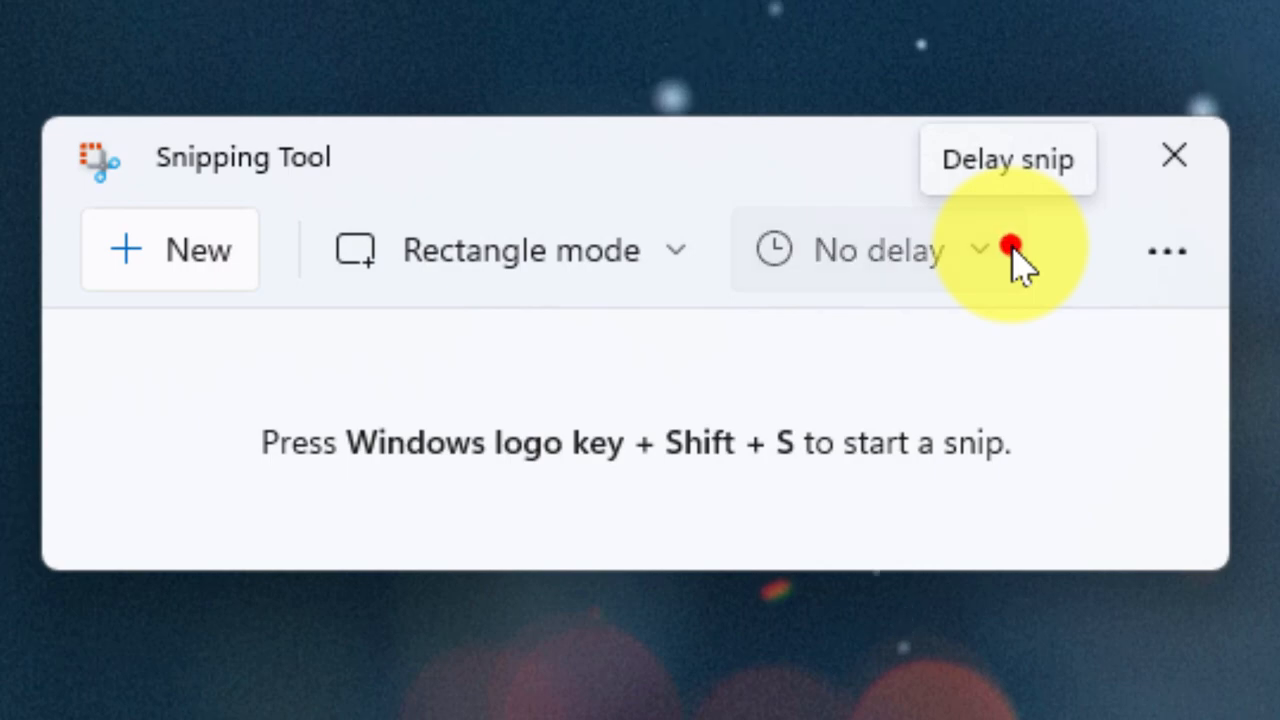
left_click(978, 250)
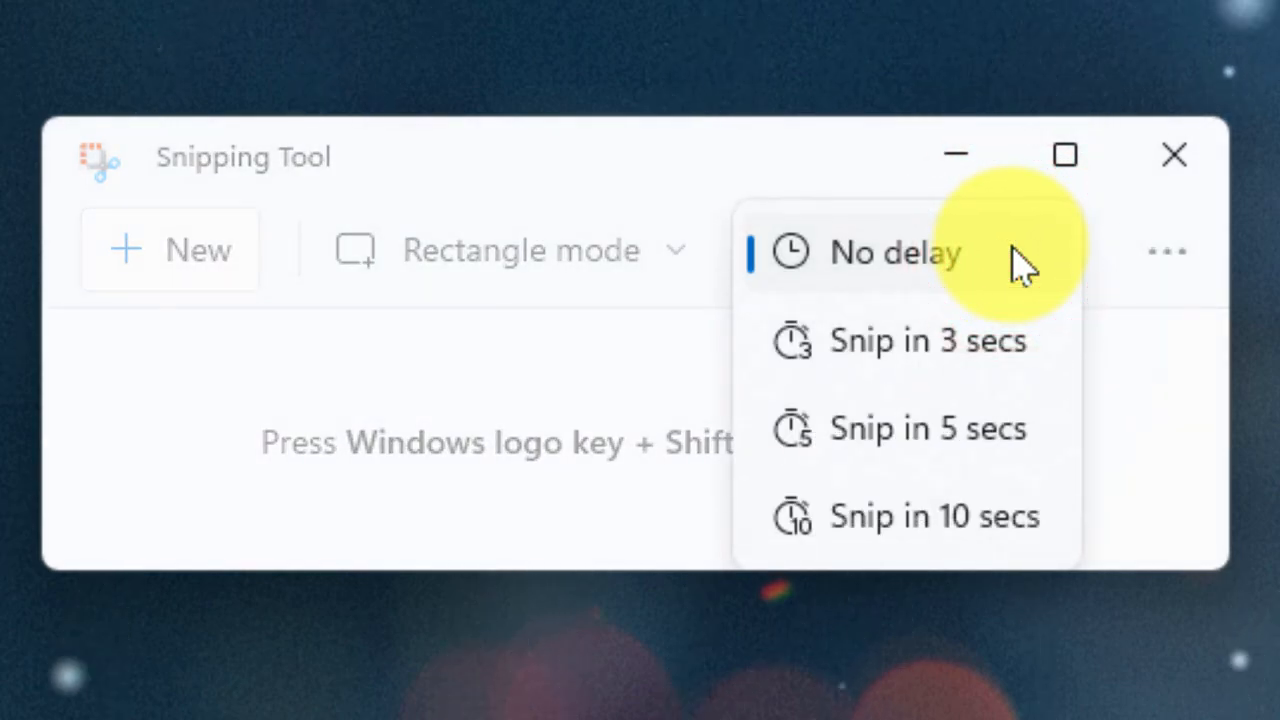
left_click(890, 252)
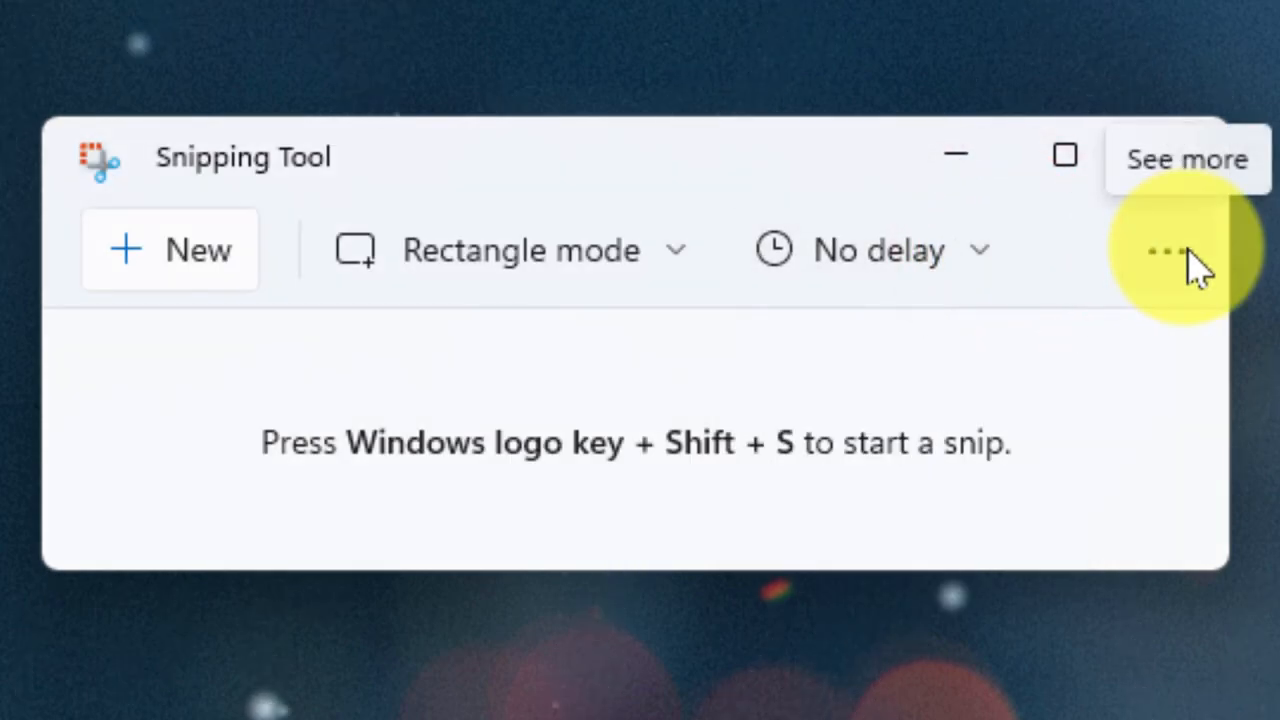
left_click(1165, 250)
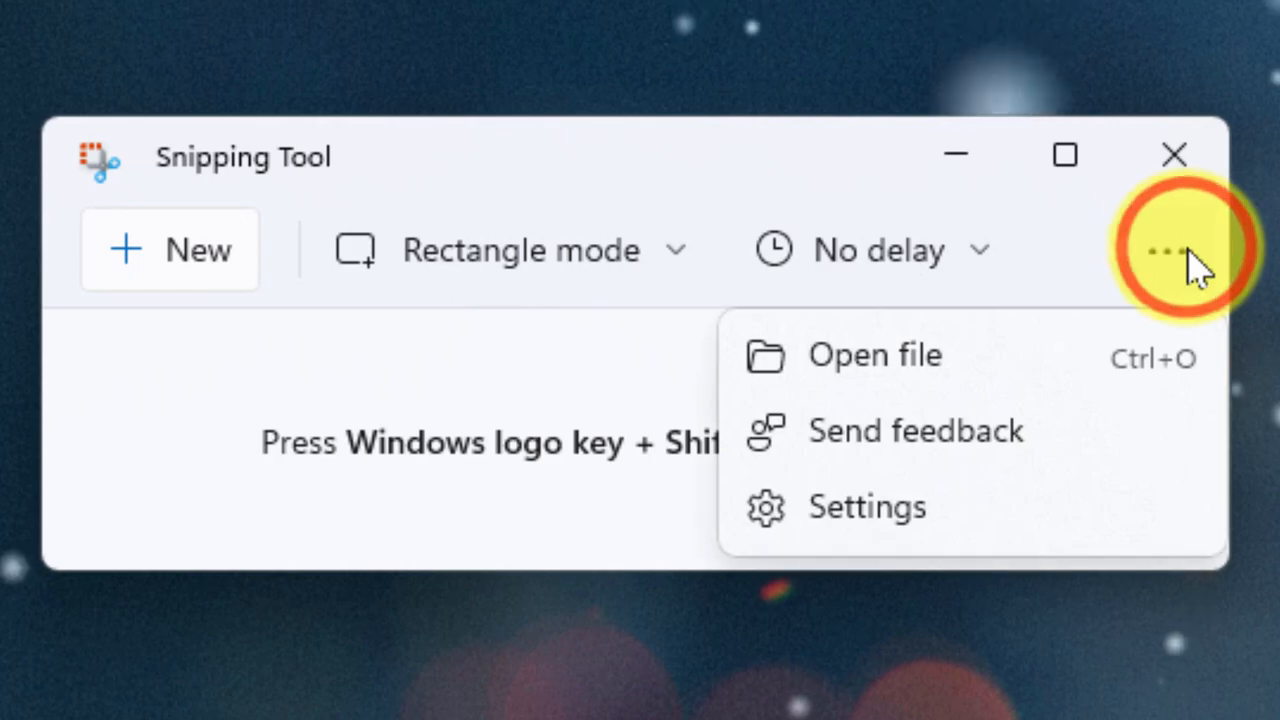
mouse_move(867, 507)
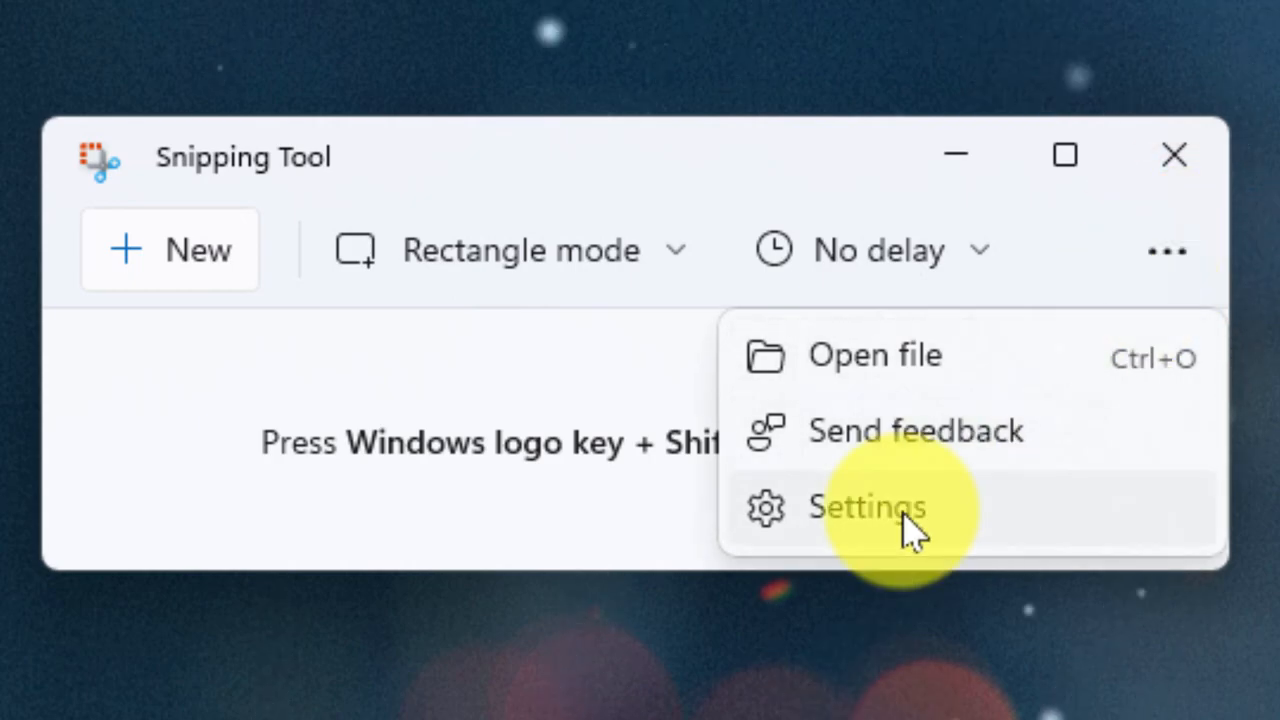
In Settings, enable screenshot borders, change the border colour to red, and adjust thickness.
left_click(866, 507)
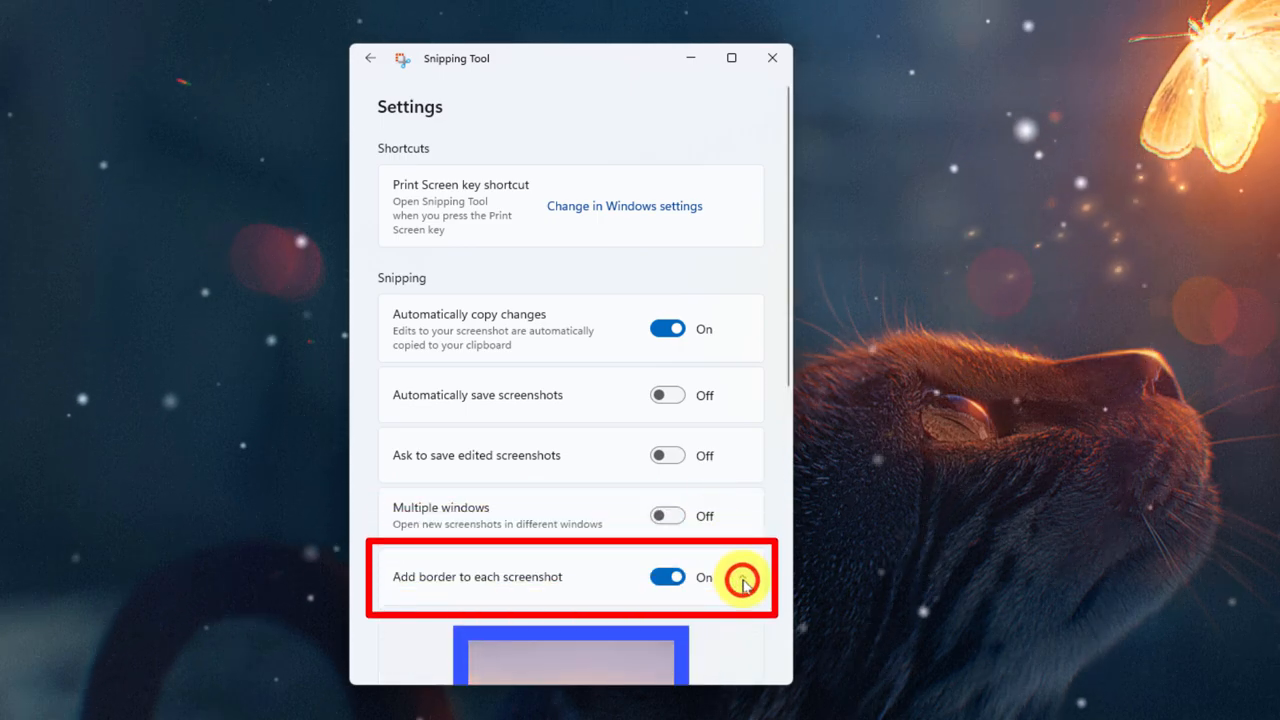
scroll("down", 3)
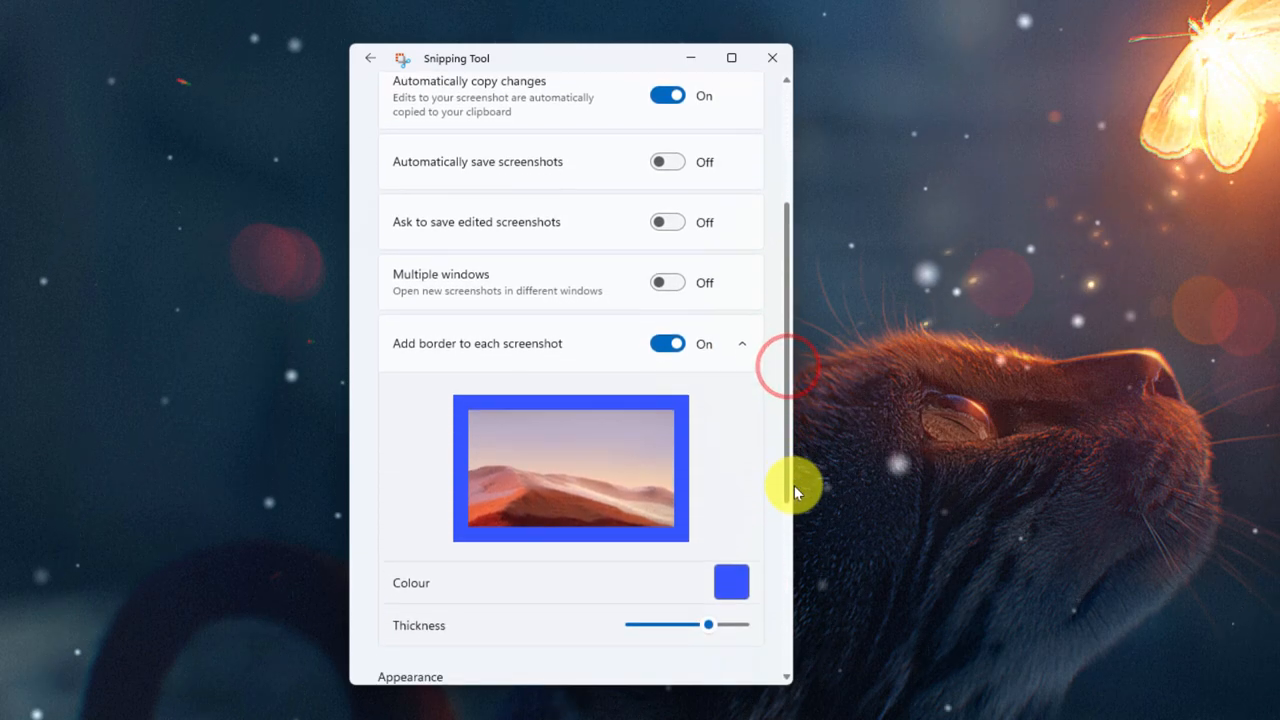
scroll("down", 3)
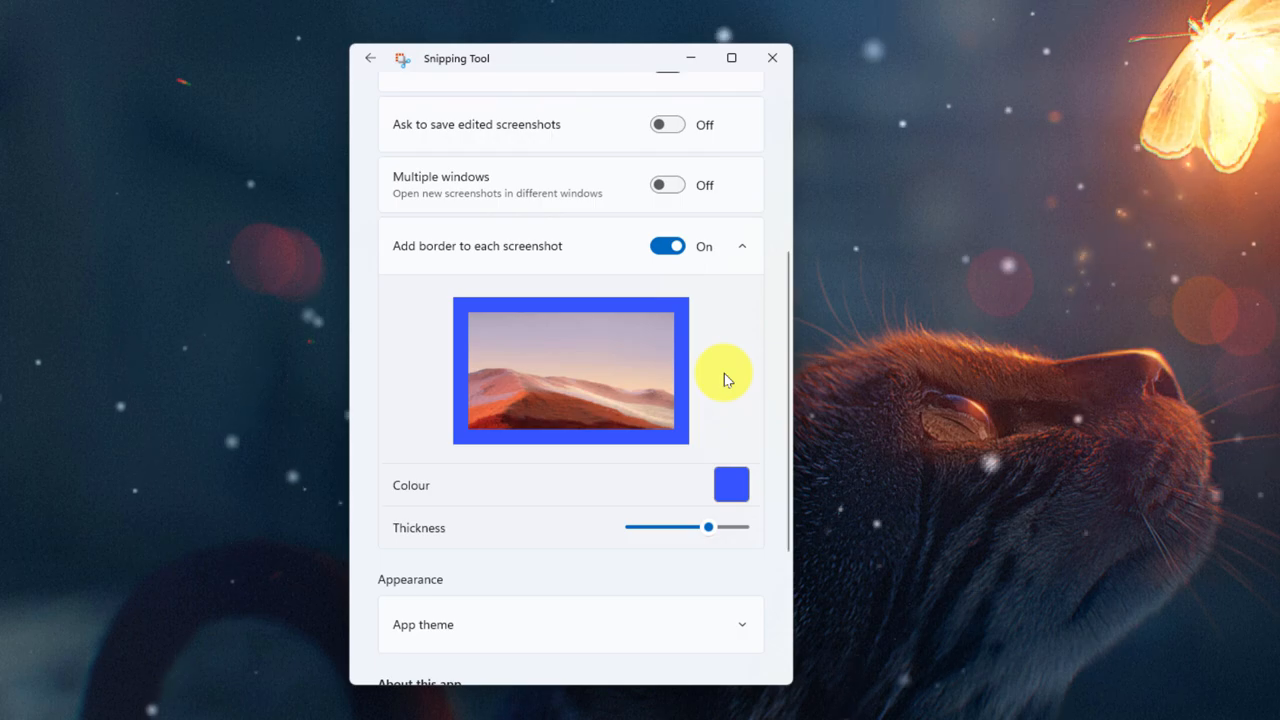
left_click(731, 485)
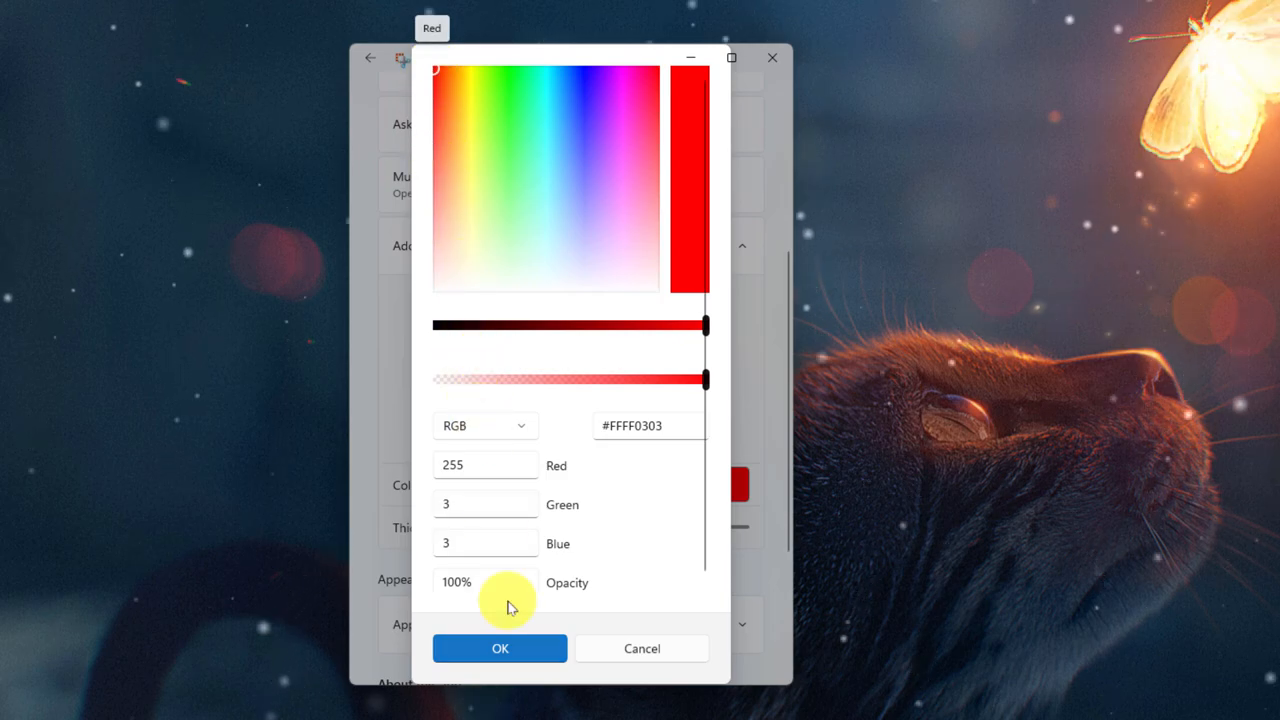
left_click(499, 648)
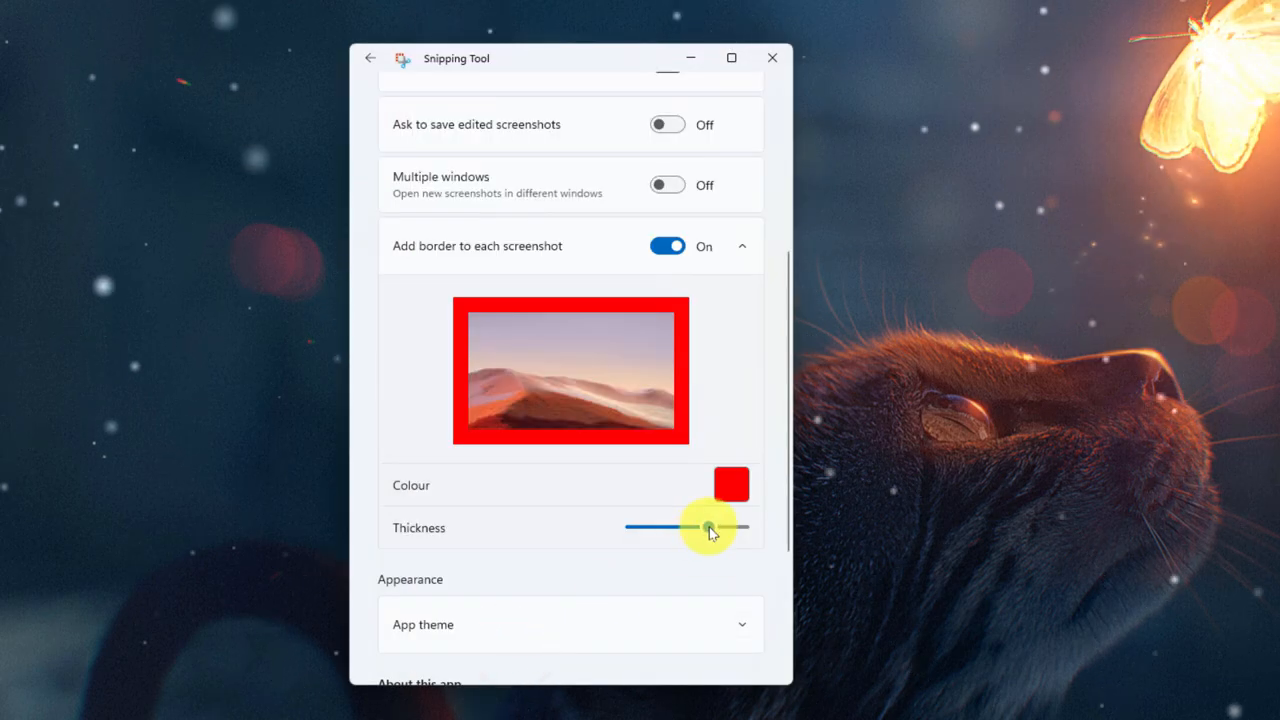
left_click_drag(707, 527, 683, 527)
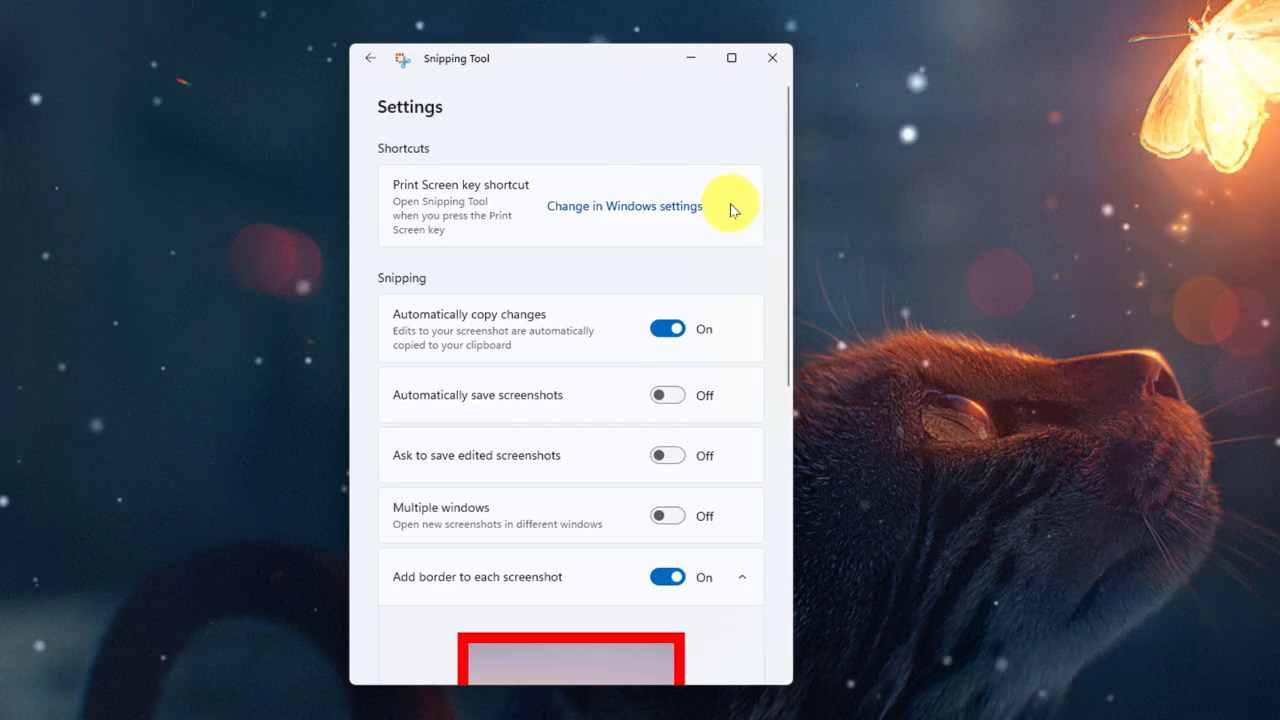
mouse_move(638, 210)
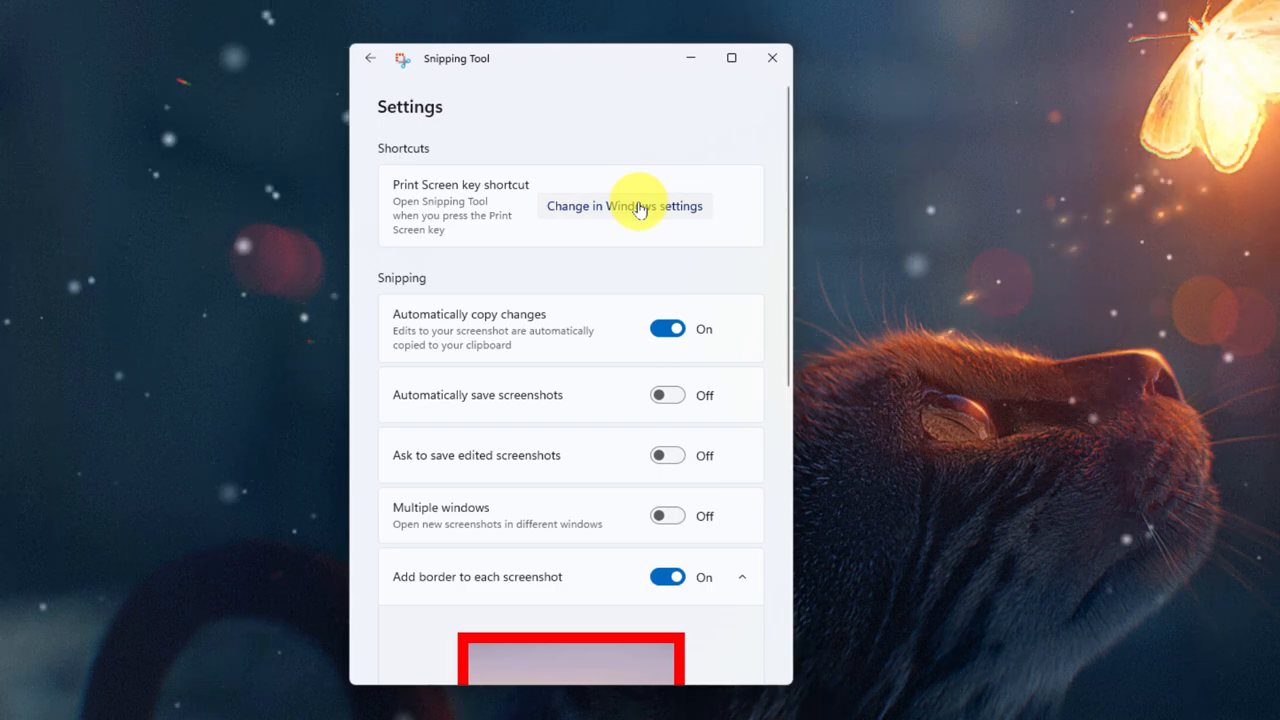
mouse_move(627, 215)
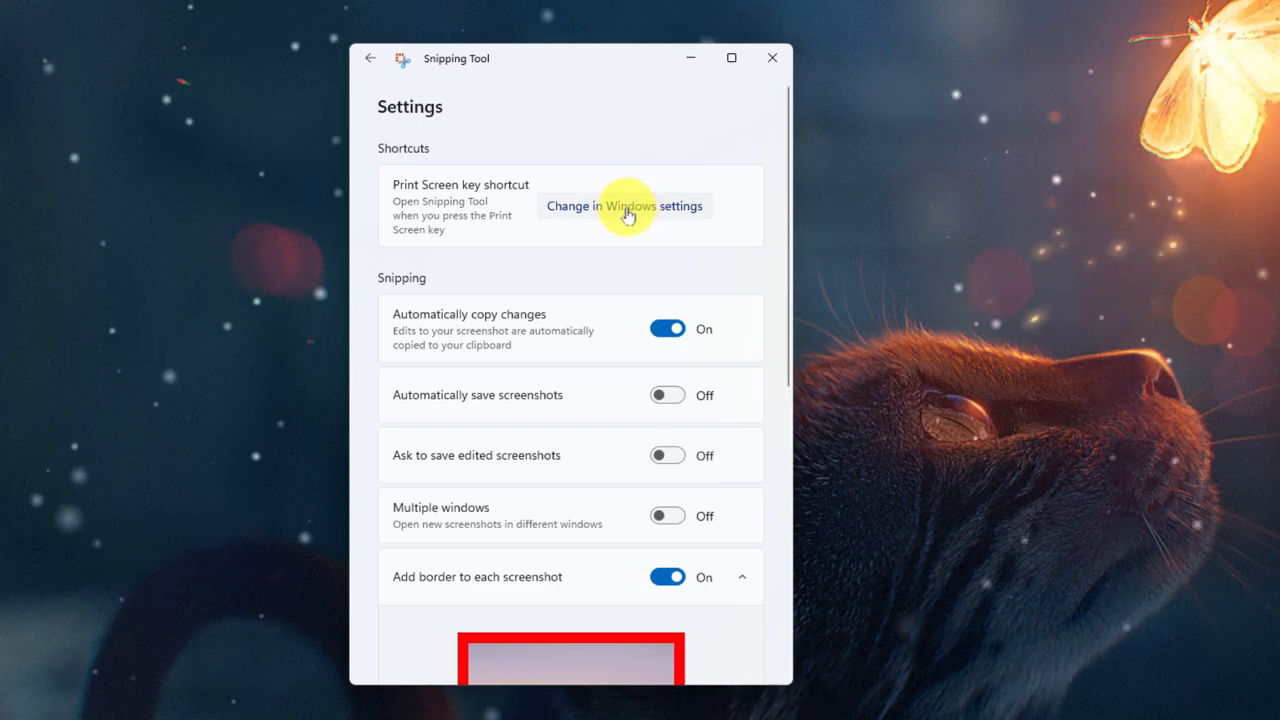
left_click(624, 205)
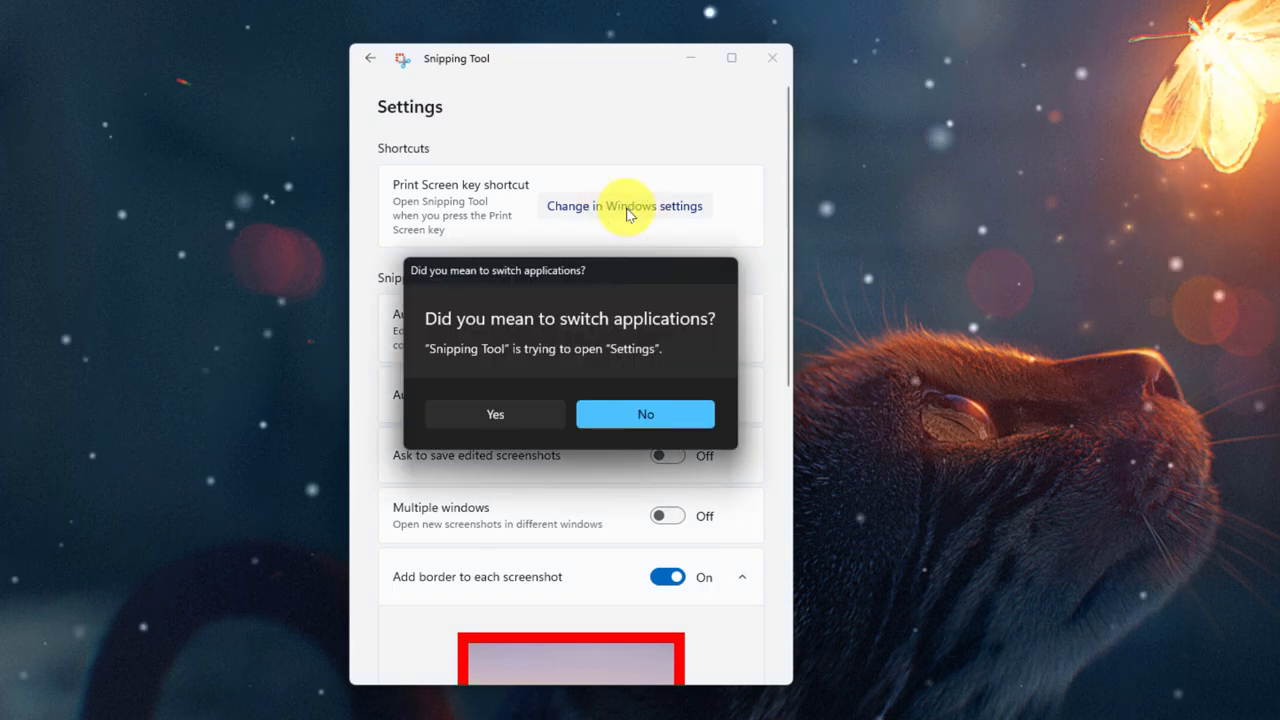
left_click(645, 414)
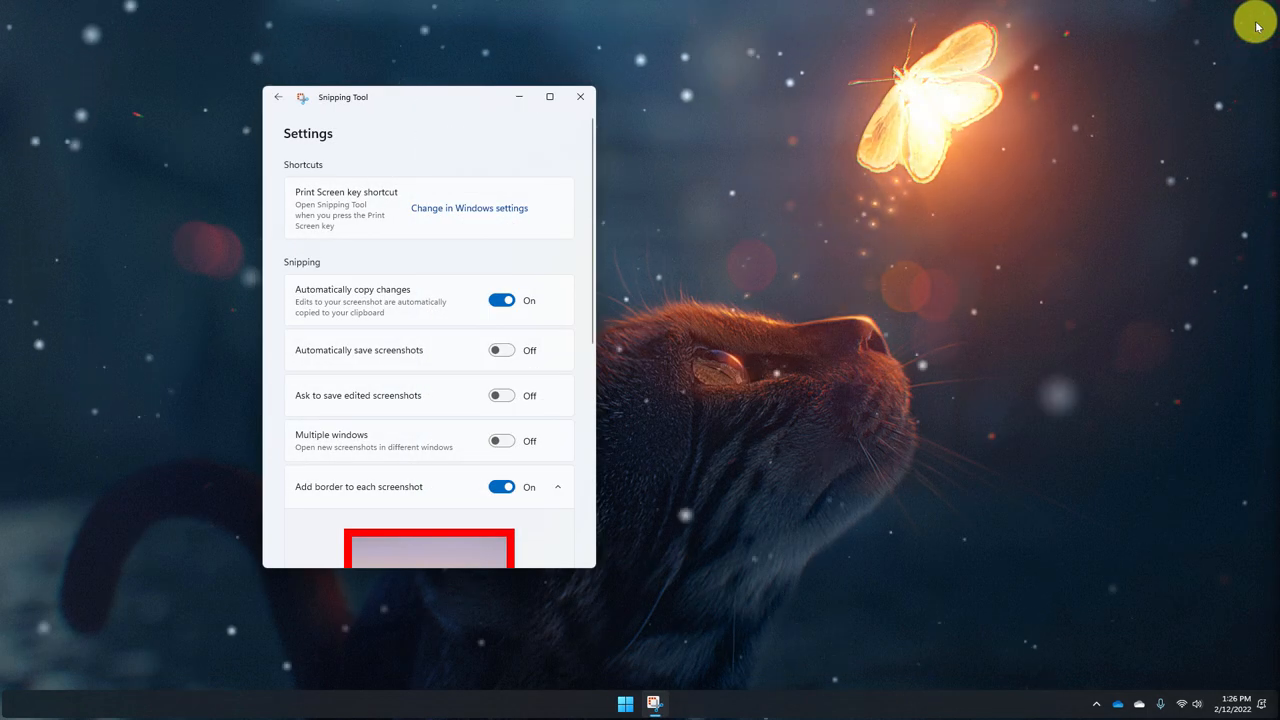
Snip the desktop and draw a black circle around the glowing butterfly.
left_click(278, 97)
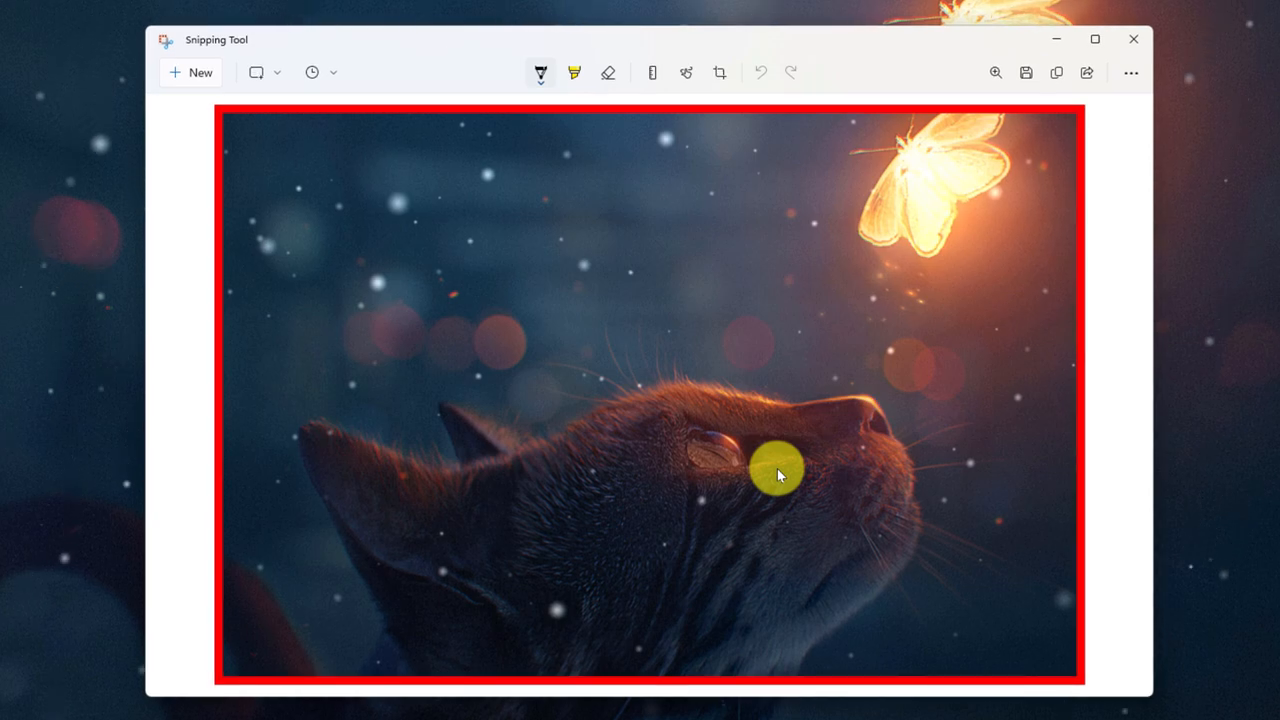
mouse_move(1085, 570)
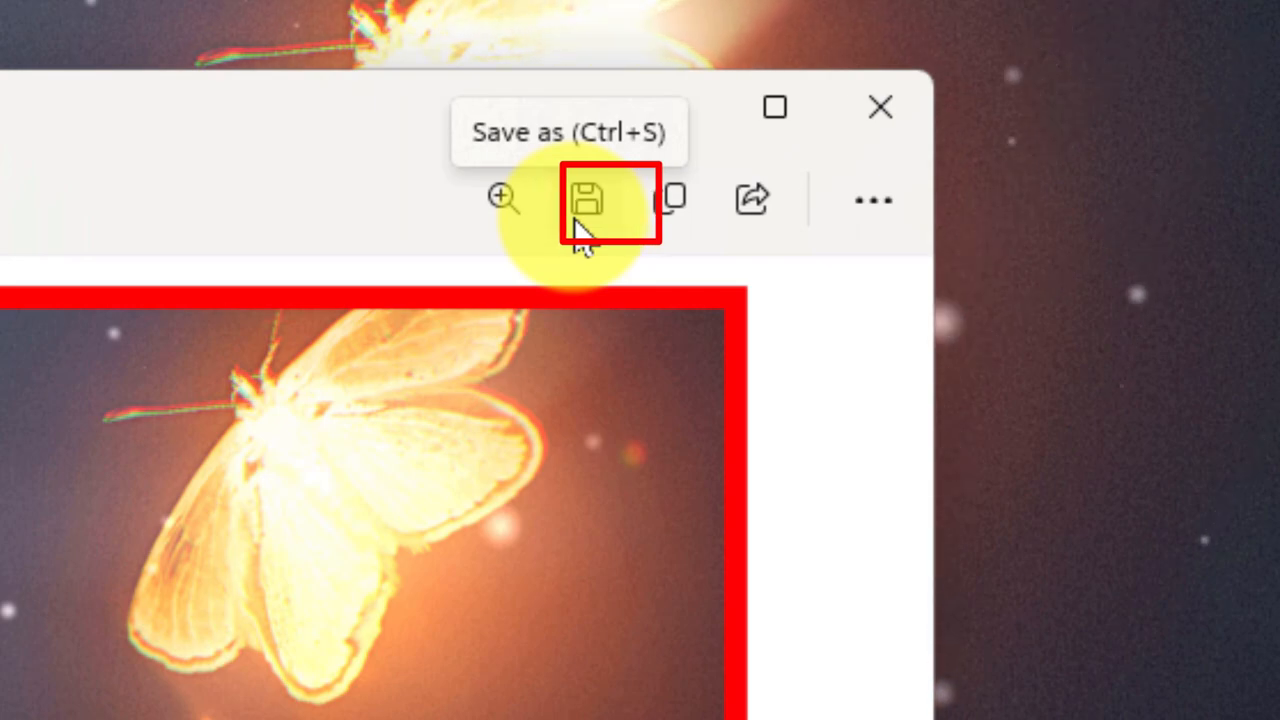
mouse_move(670, 199)
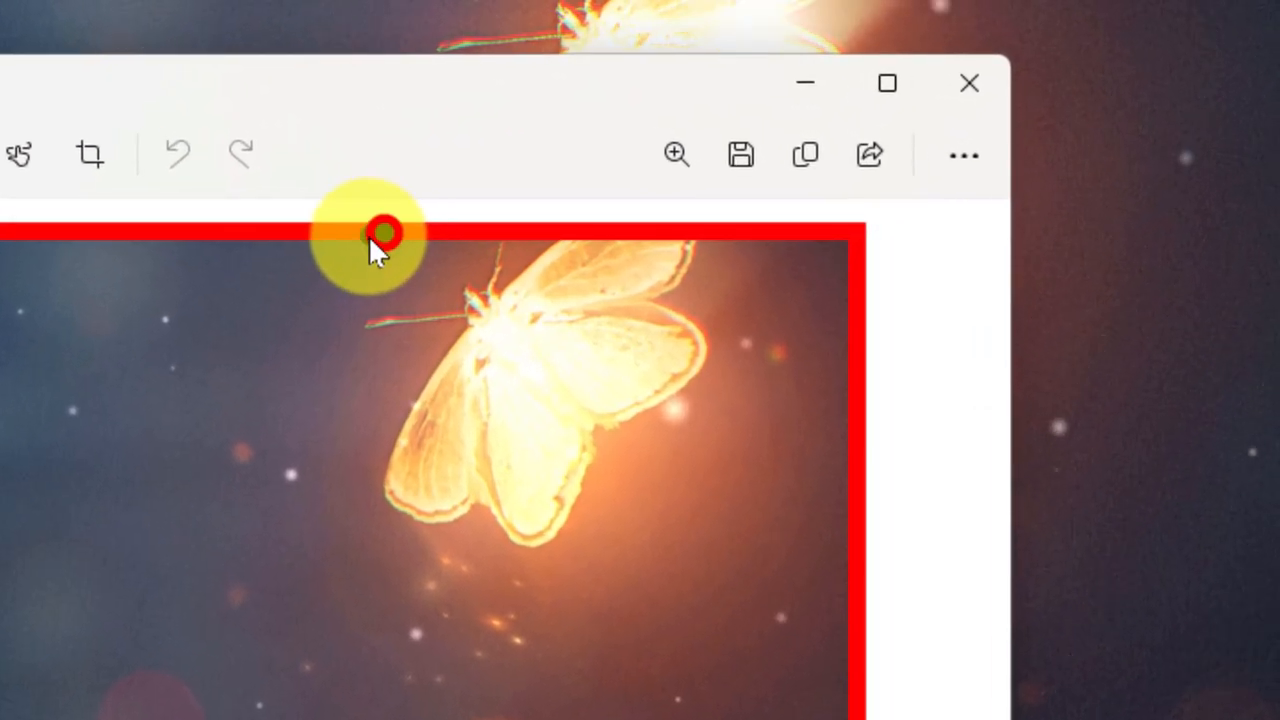
left_click_drag(385, 230, 775, 285)
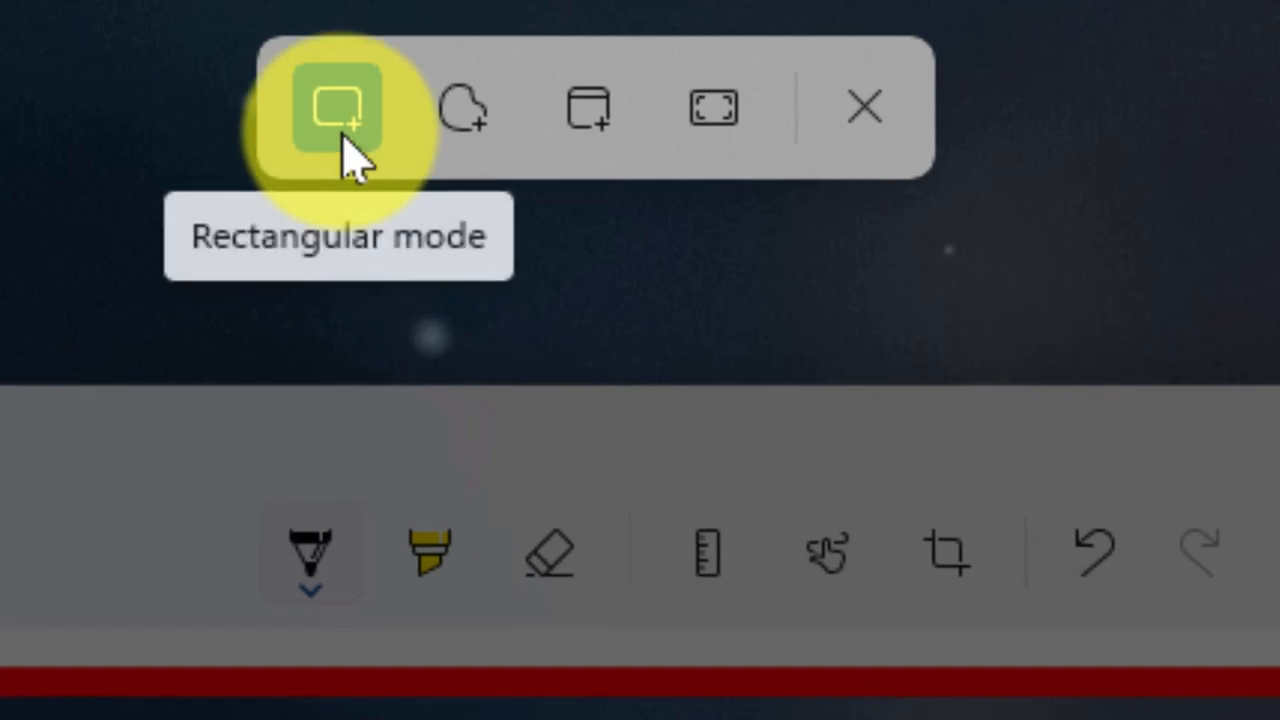
mouse_move(462, 107)
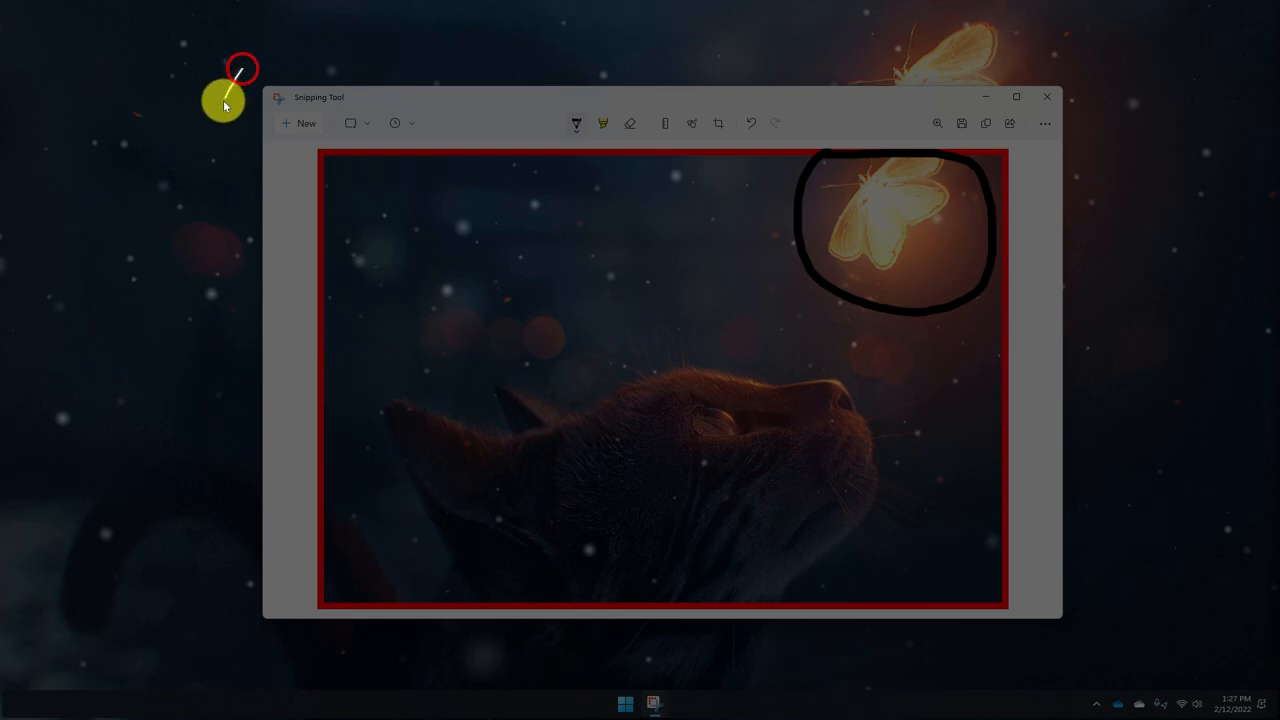
Trace a freeform snip around the Snipping Tool window, then close the app.
left_click_drag(225, 90, 295, 655)
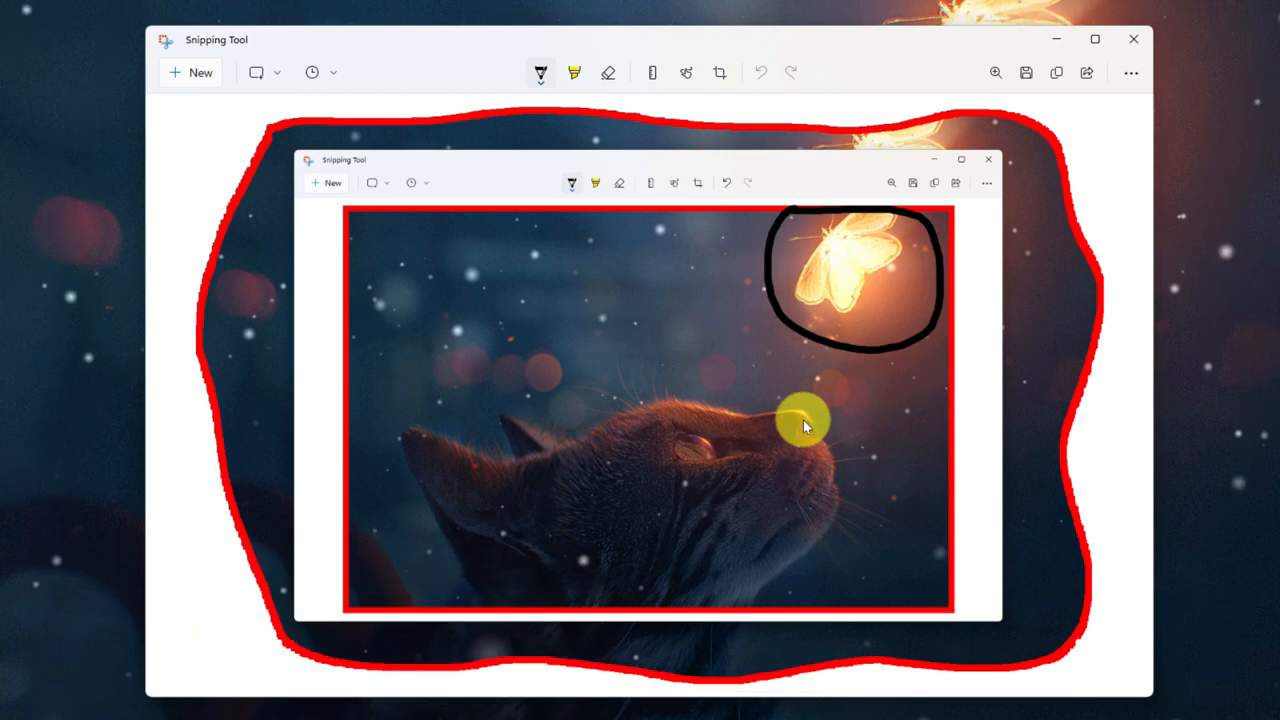
mouse_move(1080, 243)
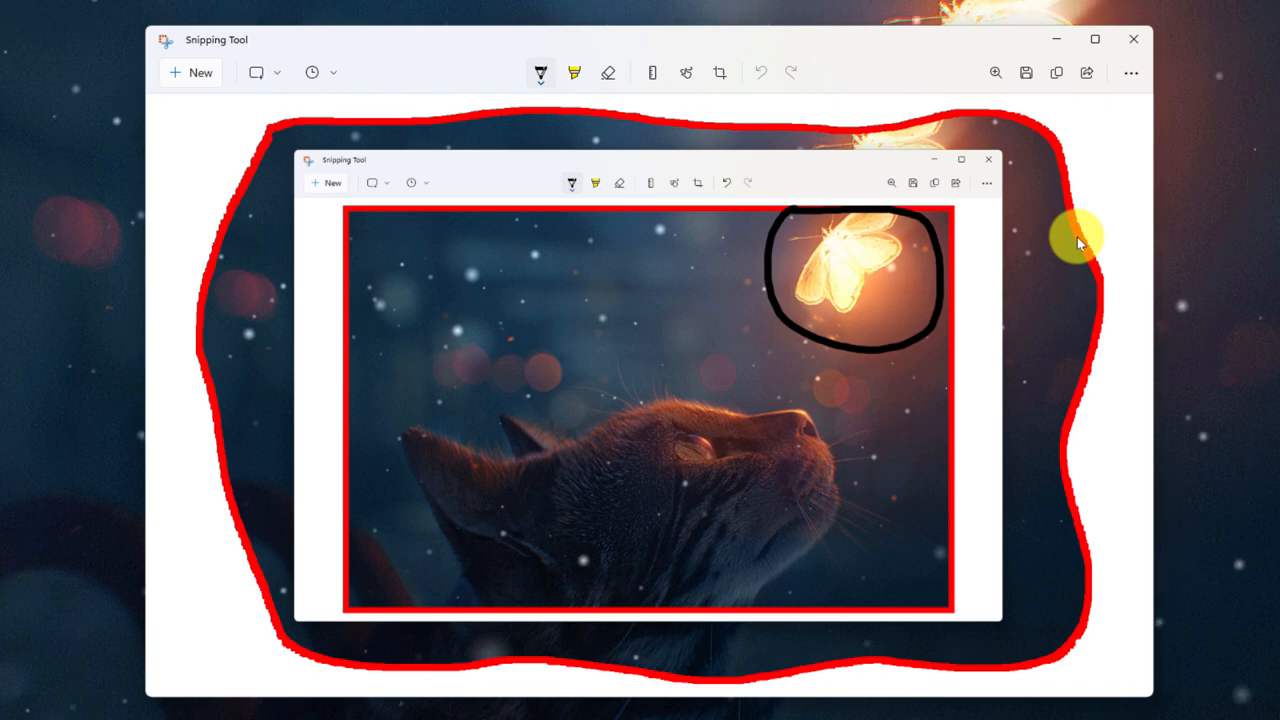
mouse_move(1056, 72)
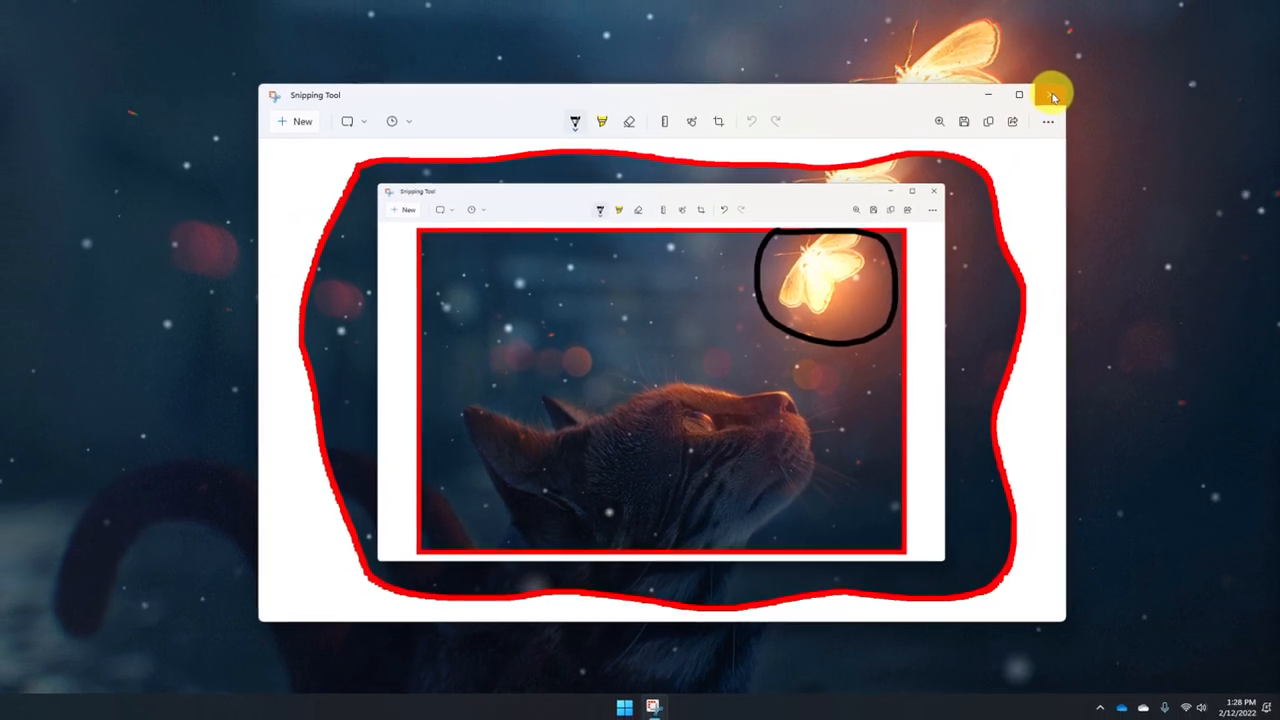
left_click(1050, 94)
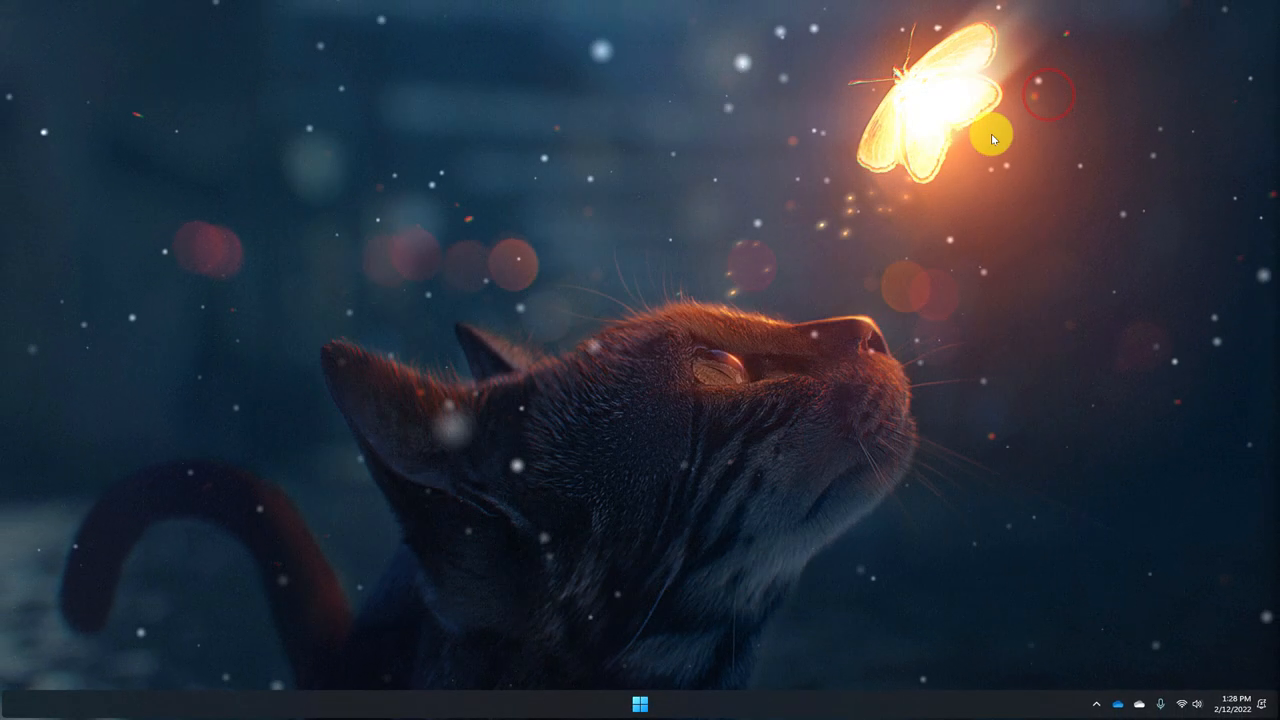